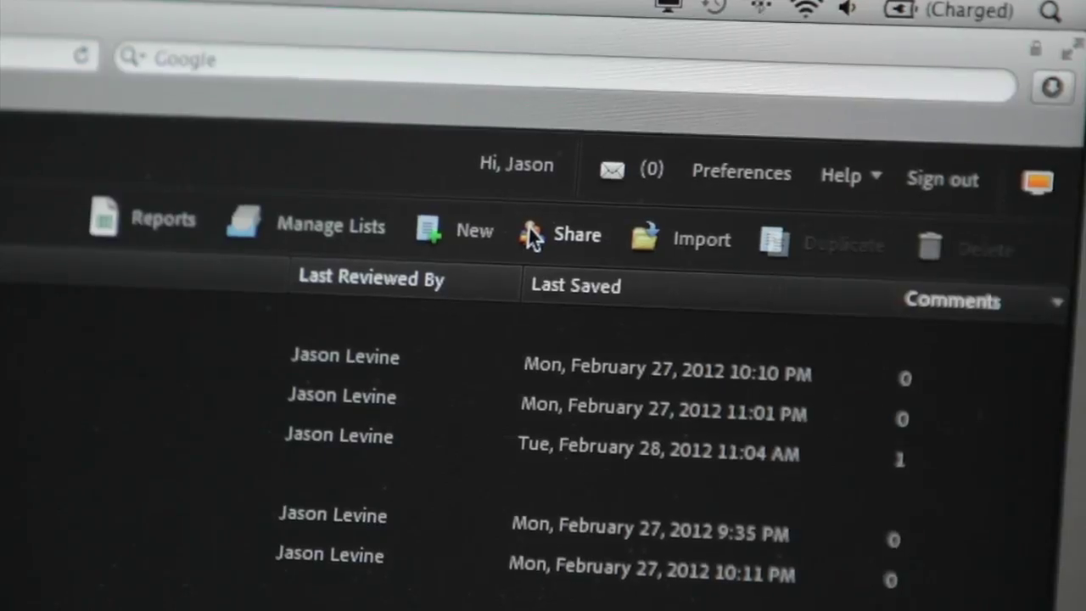
Reach the Adobe Story 'Attach Script File…' option from Premiere Pro's File menu for the racing clip
left_click(577, 231)
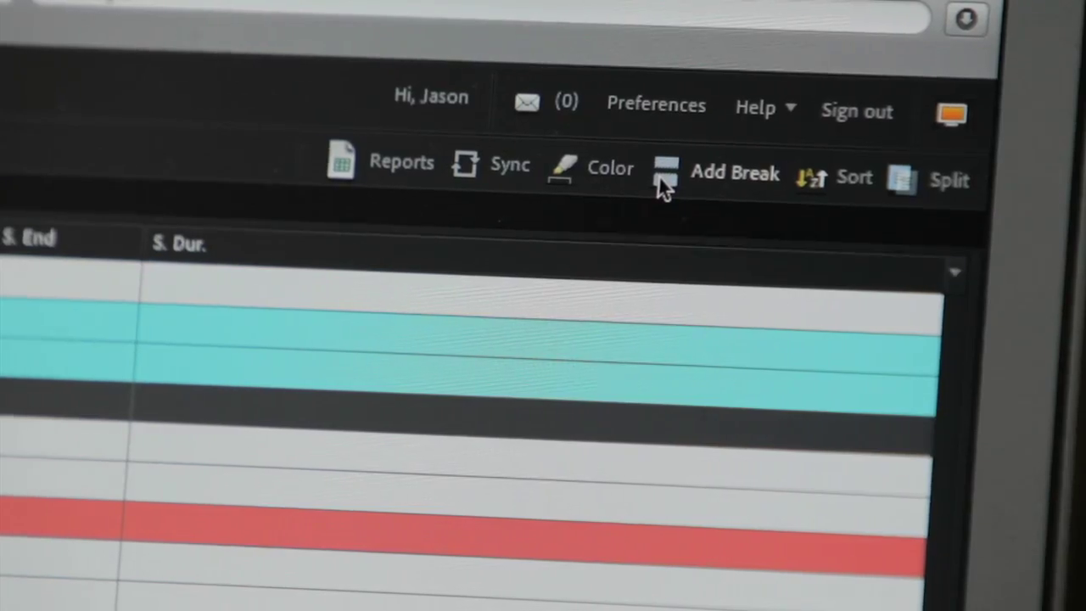
left_click(734, 173)
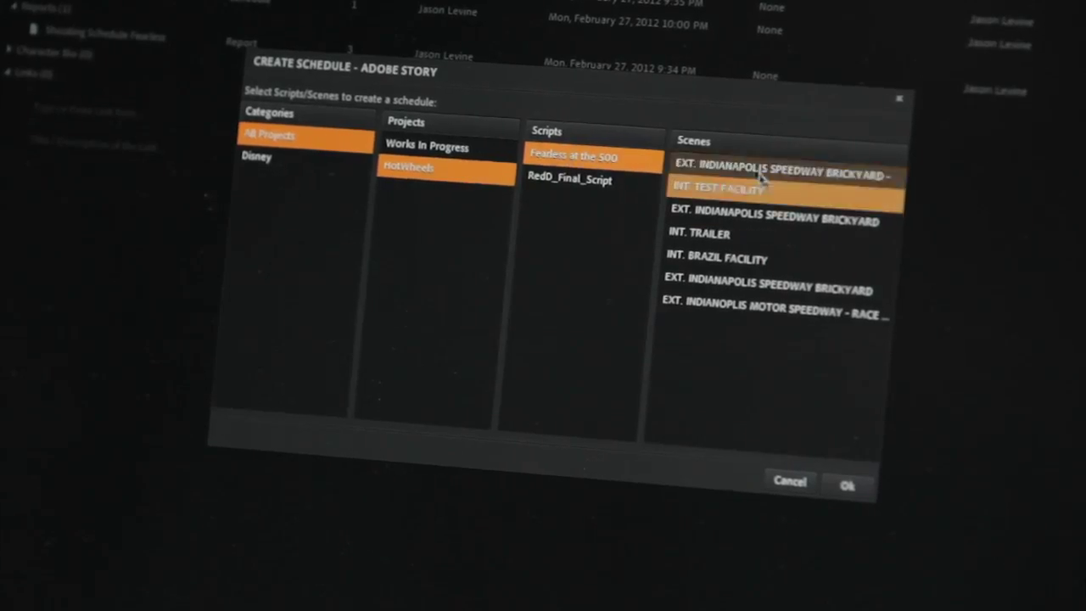
left_click(848, 482)
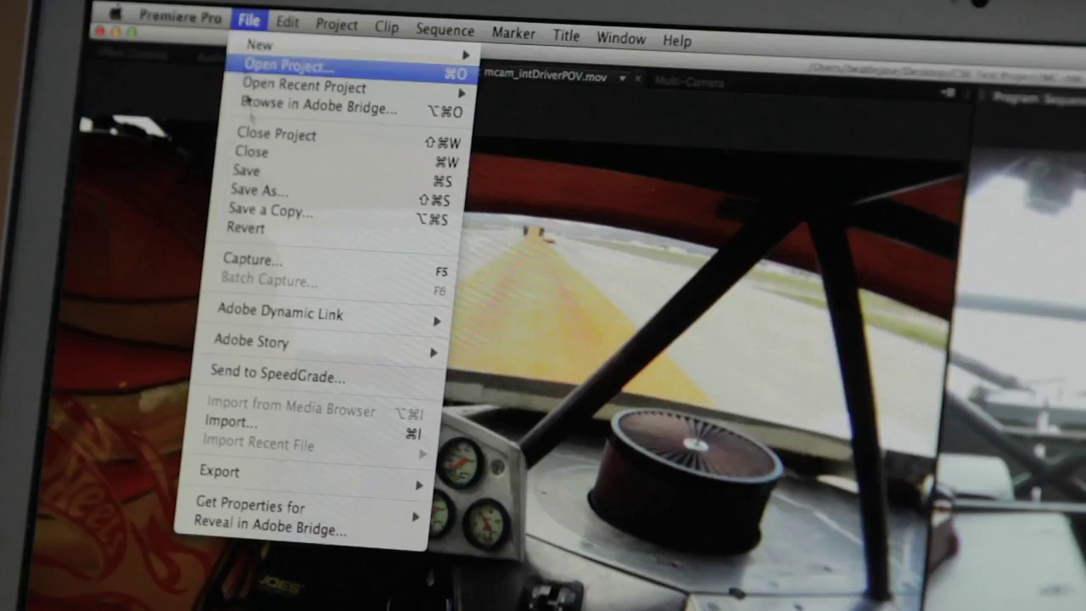
mouse_move(280, 343)
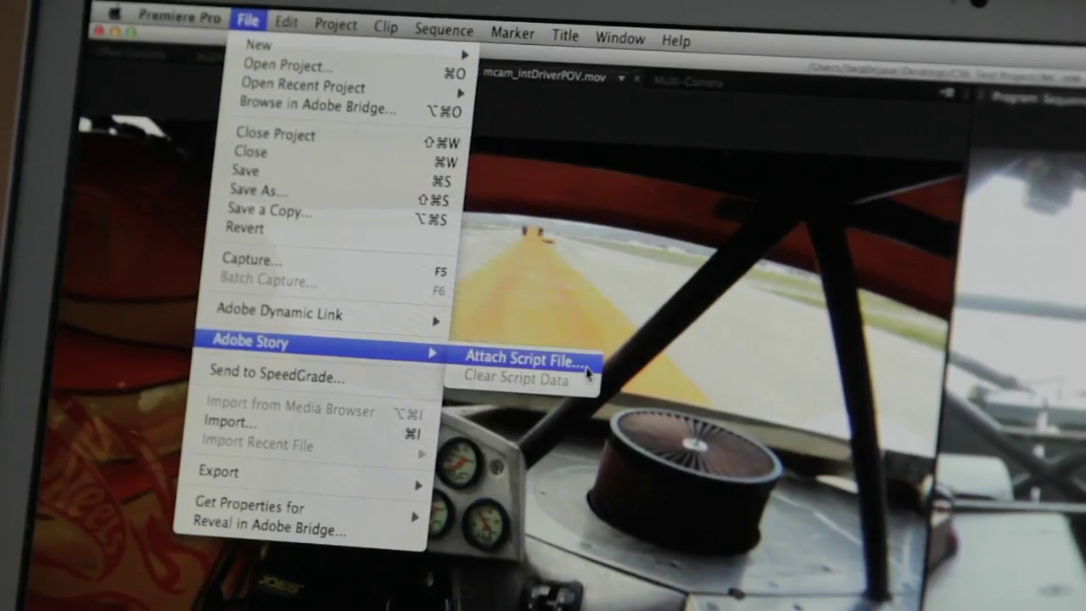